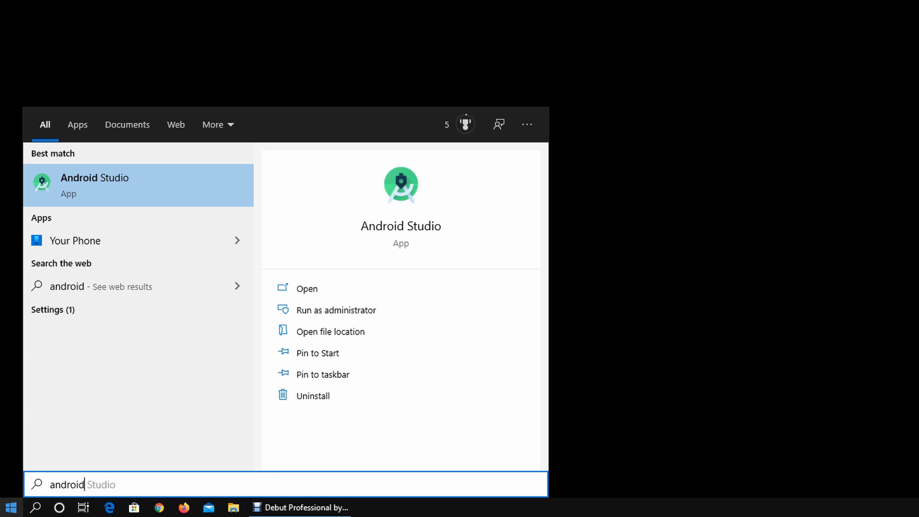
- Launch Android Studio from the Start menu search to open the MyApplication project
left_click(94, 184)
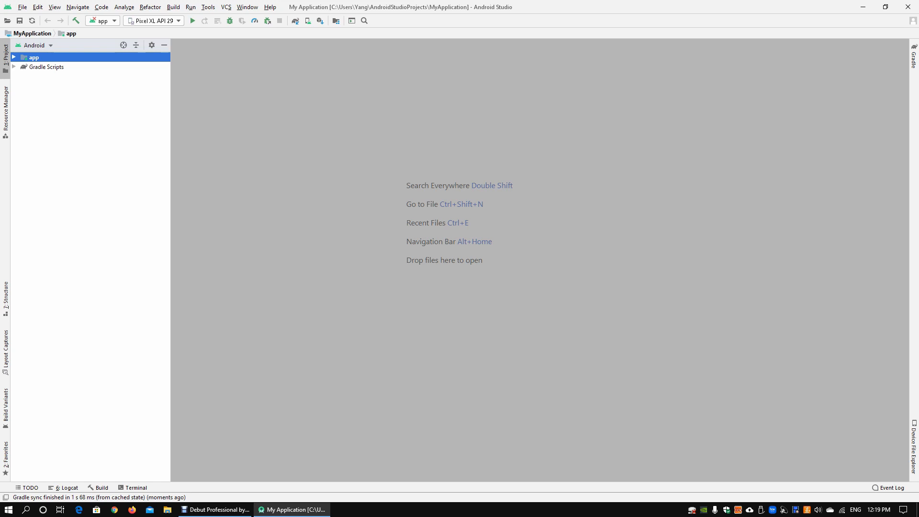
- Review the Android SDK page in File > Settings, then close the Settings dialog
left_click(22, 8)
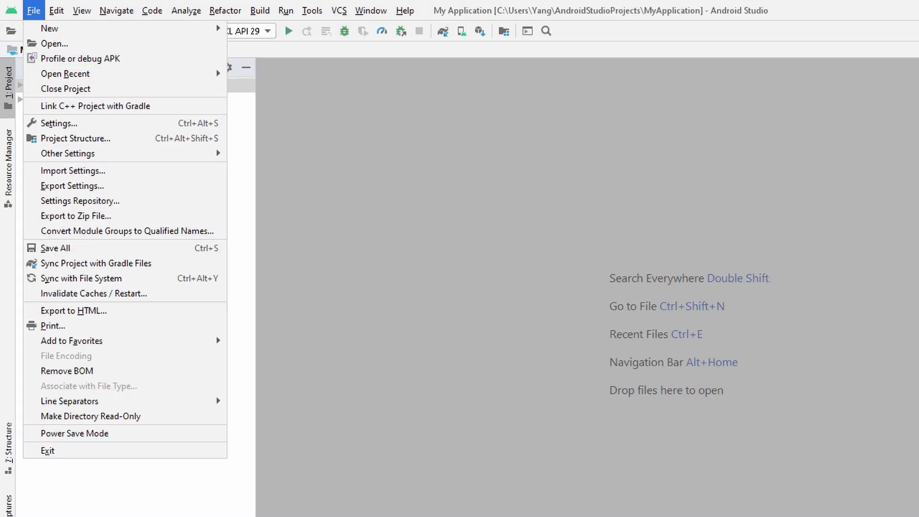
mouse_move(66, 89)
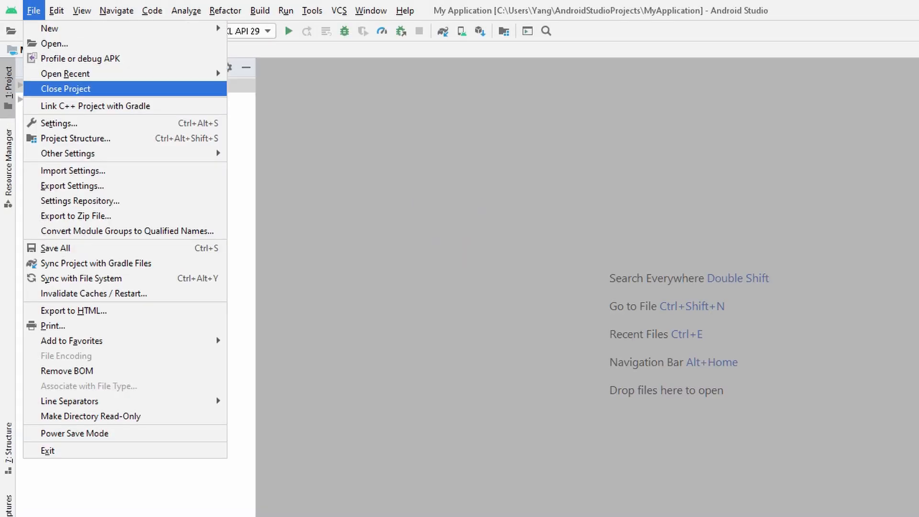
left_click(58, 124)
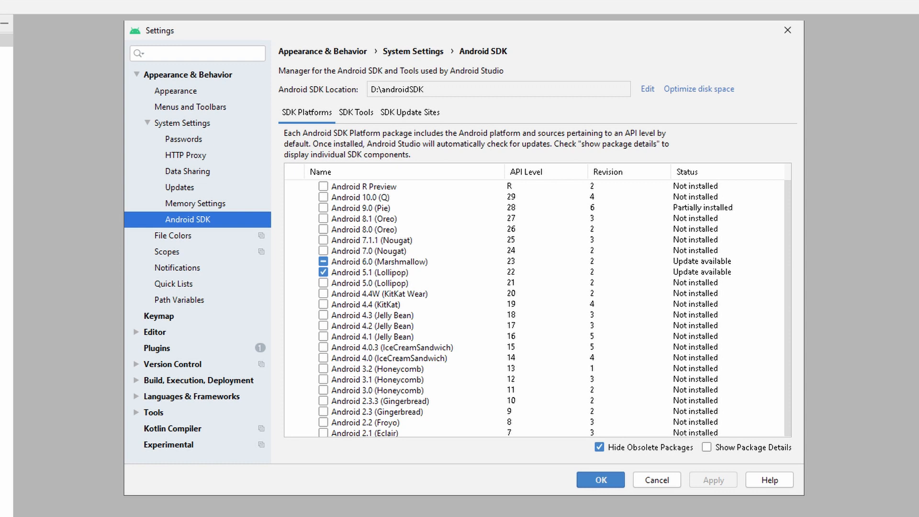
left_click(369, 272)
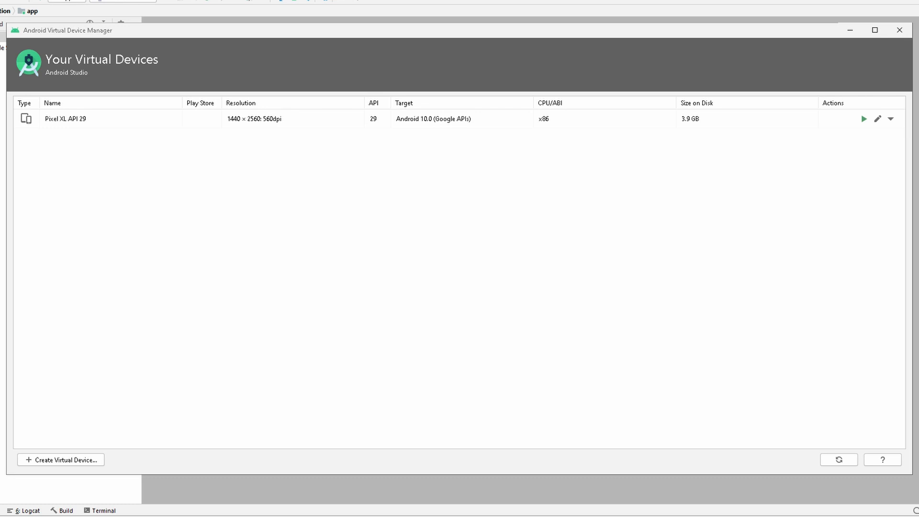
- Select the Pixel XL API 29 device and begin creating a new virtual device
left_click(111, 118)
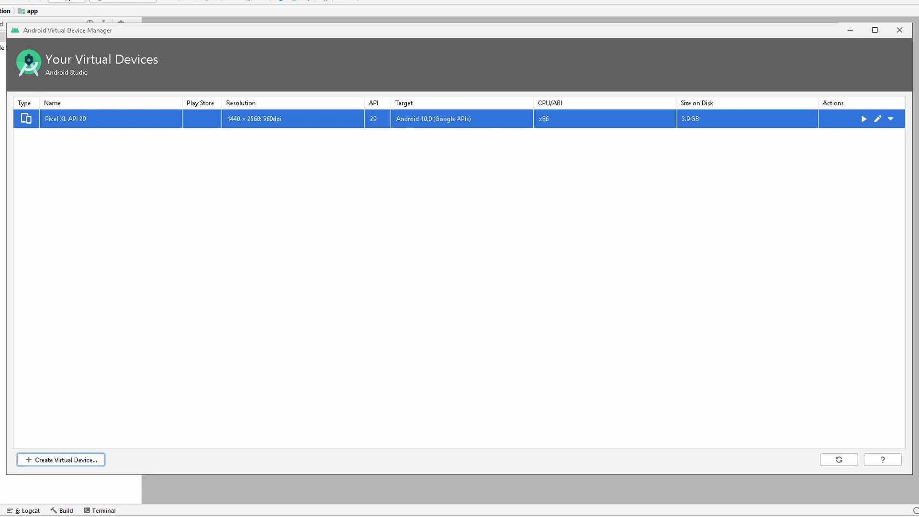
left_click(60, 460)
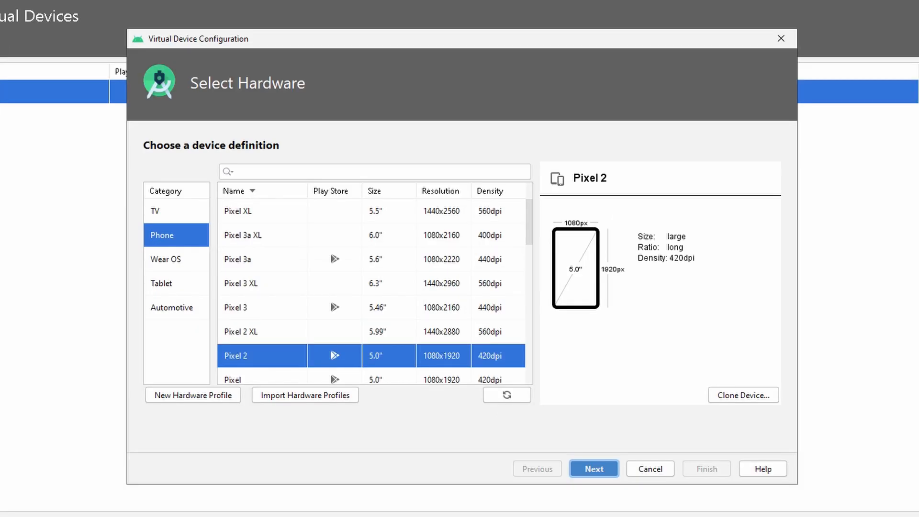
- Browse TV and Tablet definitions, then pick Pixel 3 XL phone hardware and continue
left_click(163, 211)
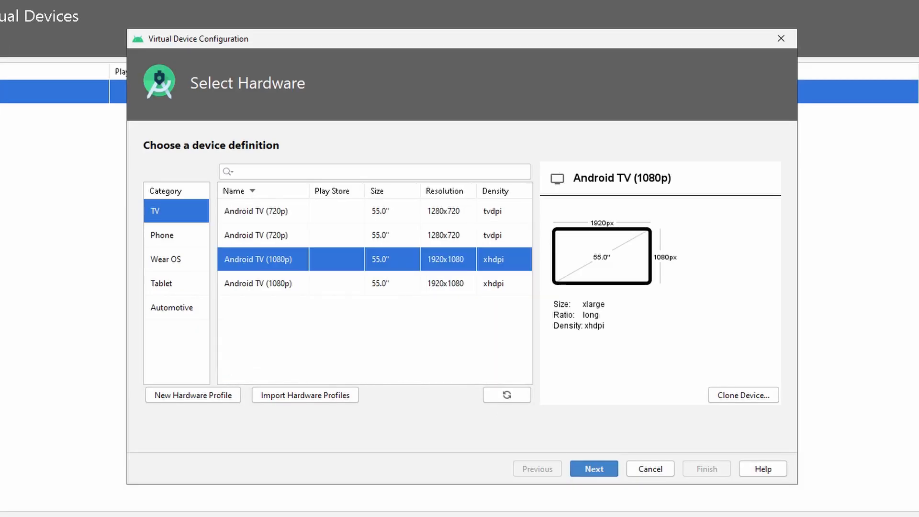
left_click(176, 283)
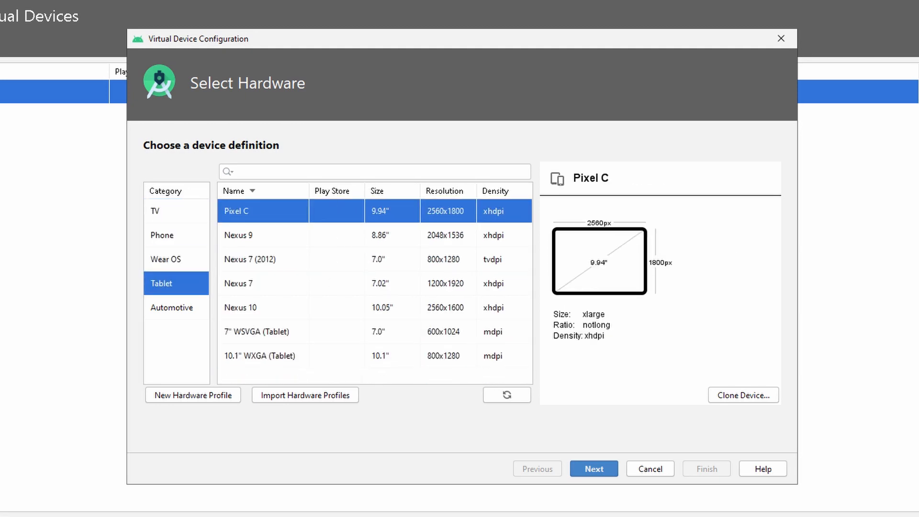
left_click(162, 235)
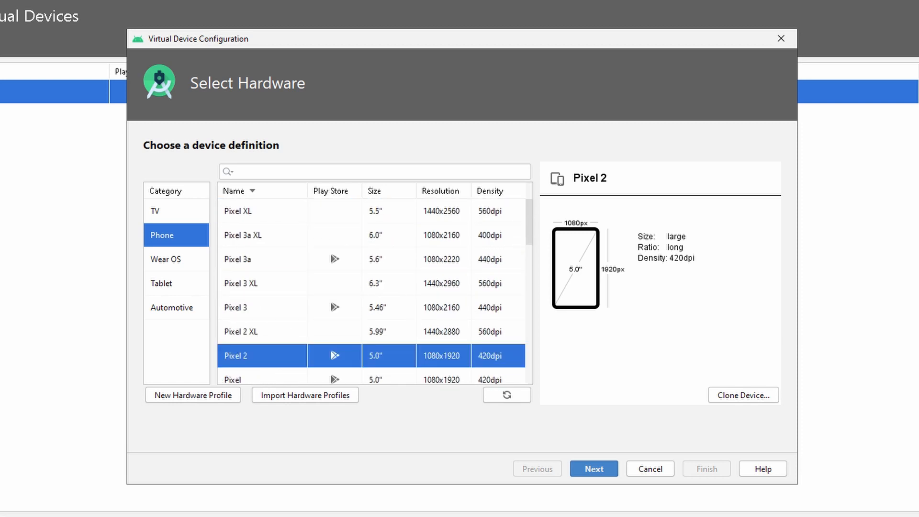
left_click(240, 283)
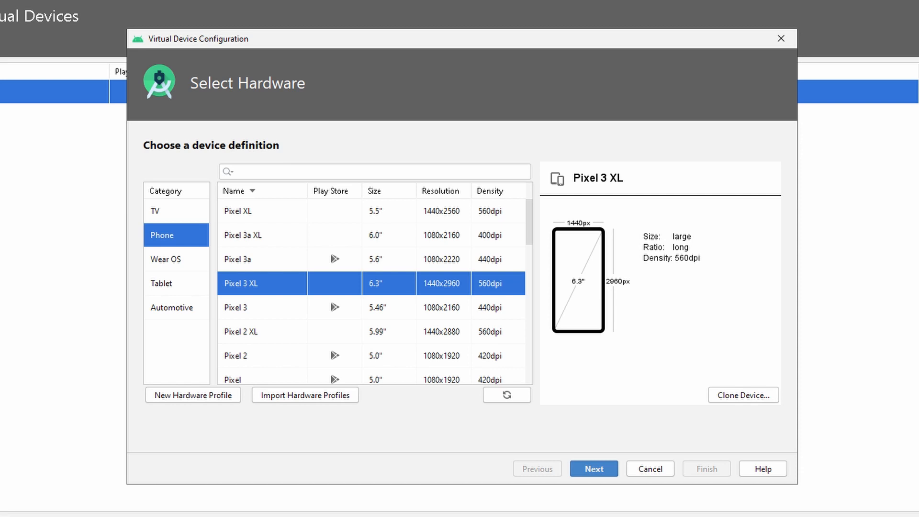
left_click(593, 468)
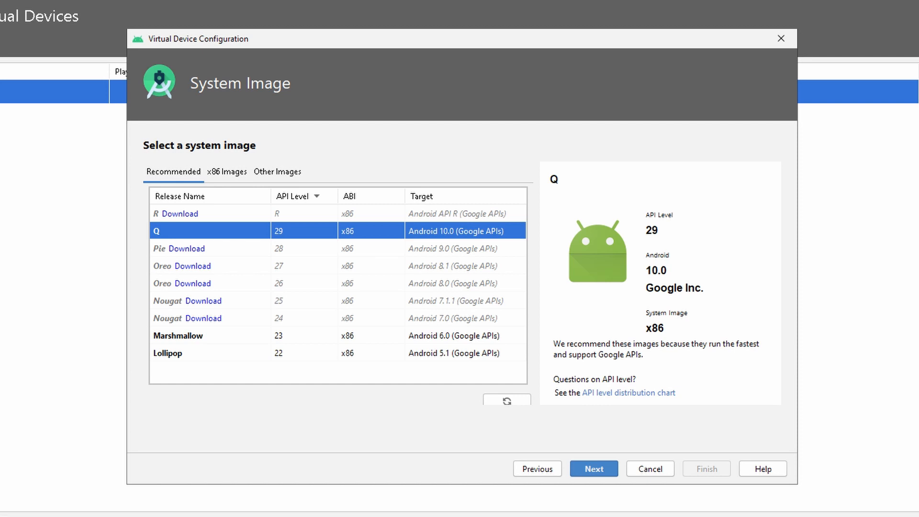
- Try the Lollipop image, then settle on Q (API 29) and continue to the summary
left_click(235, 353)
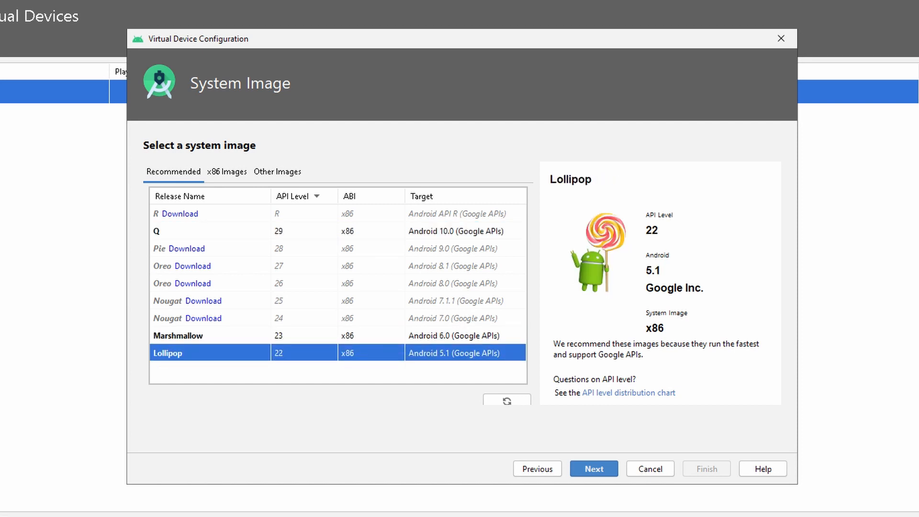
left_click(235, 231)
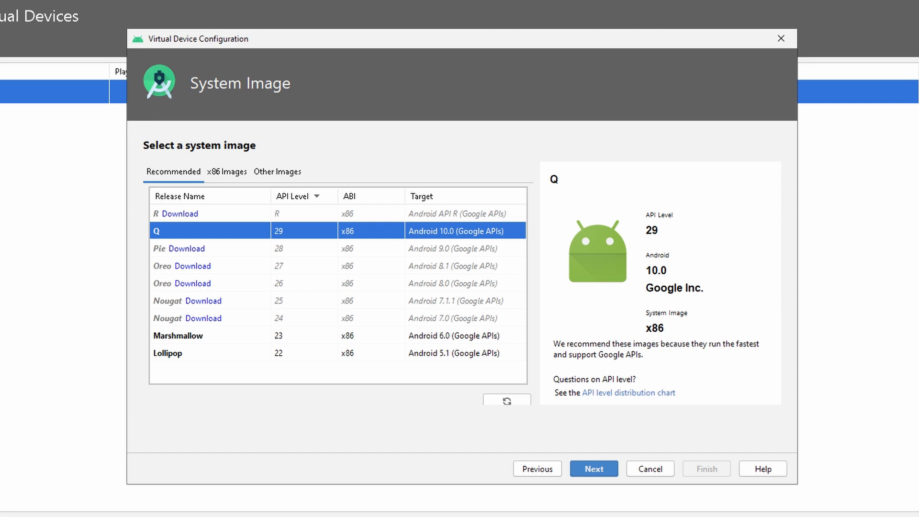
left_click(593, 468)
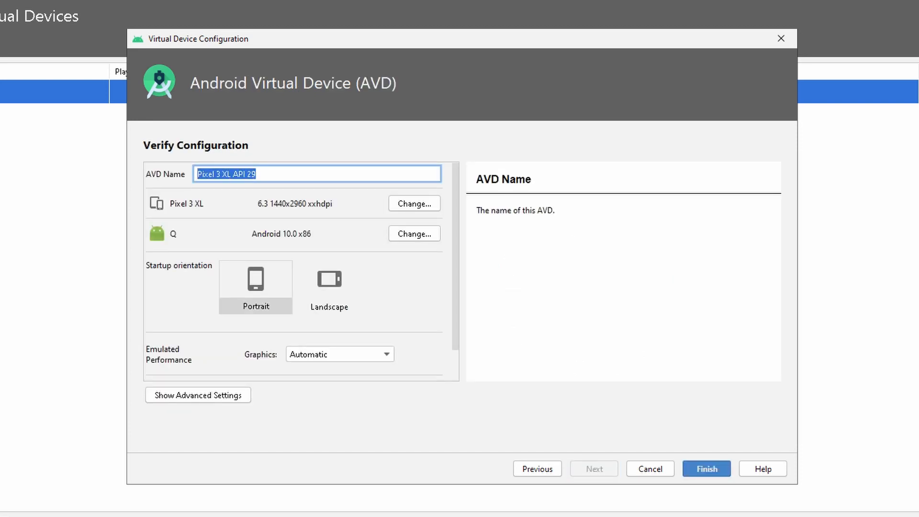
- Keep the name Pixel 3 XL API 29, portrait orientation and automatic graphics
left_click(317, 174)
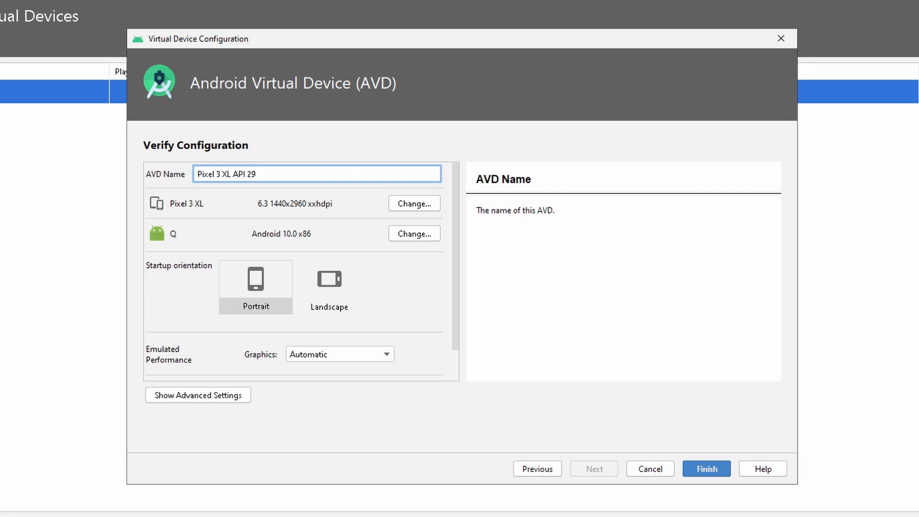
left_click(255, 287)
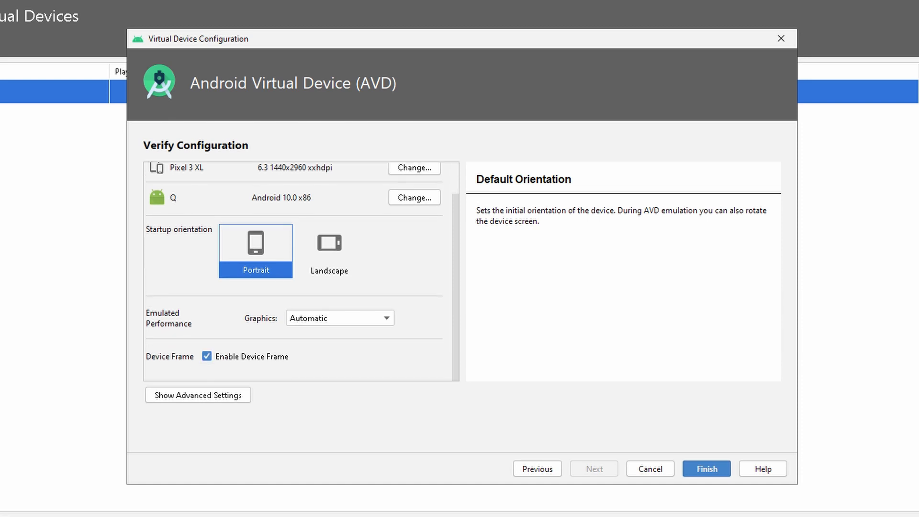
left_click(339, 318)
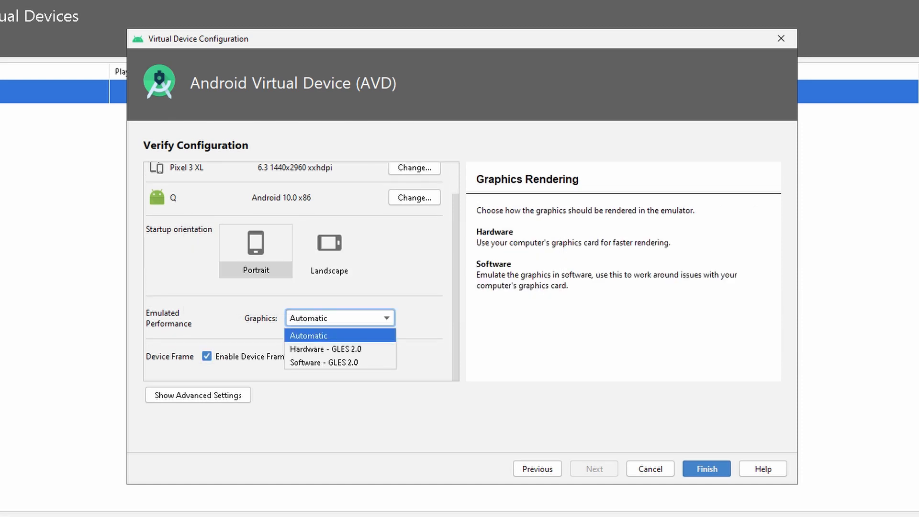
left_click(308, 335)
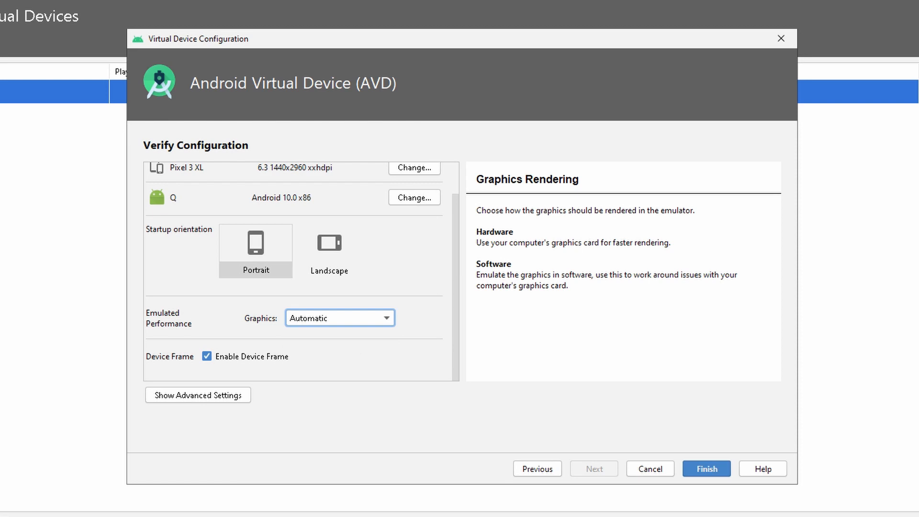
- Look through the advanced settings and create the virtual device
left_click(197, 395)
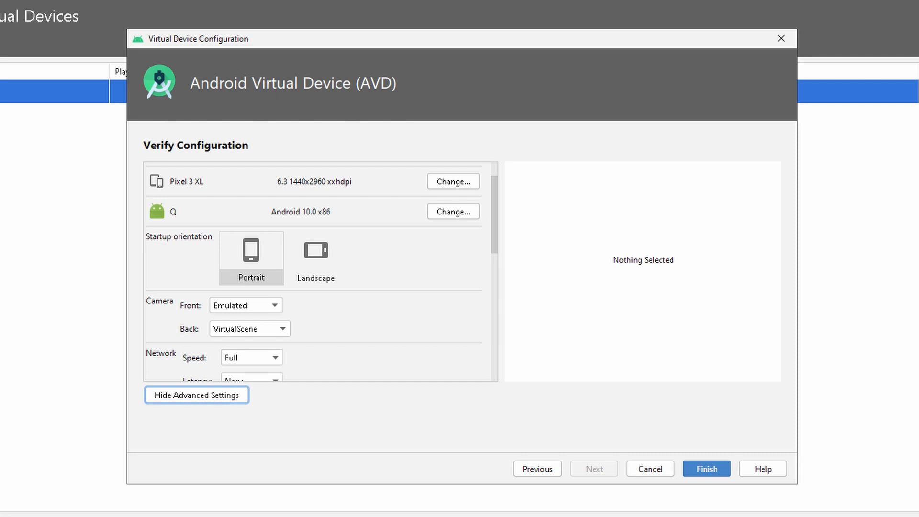
scroll("down", 3)
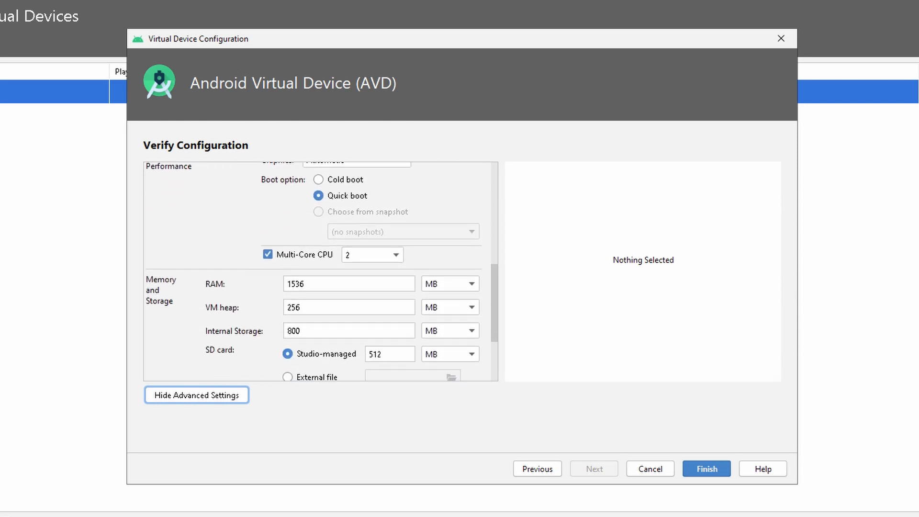
scroll("down", 3)
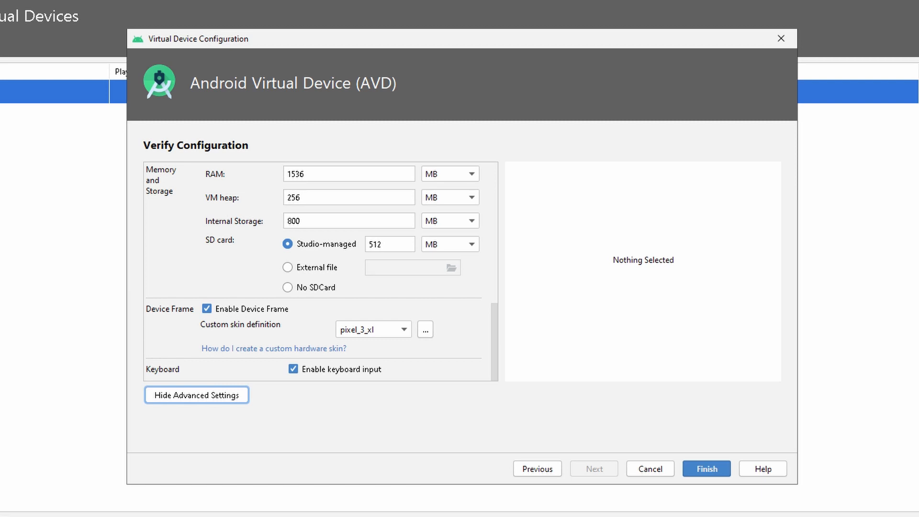
left_click(705, 468)
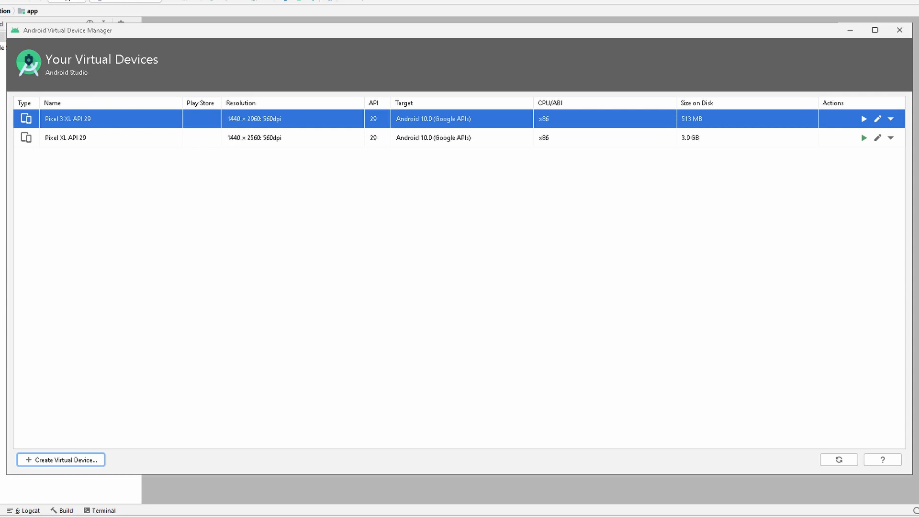
mouse_move(863, 118)
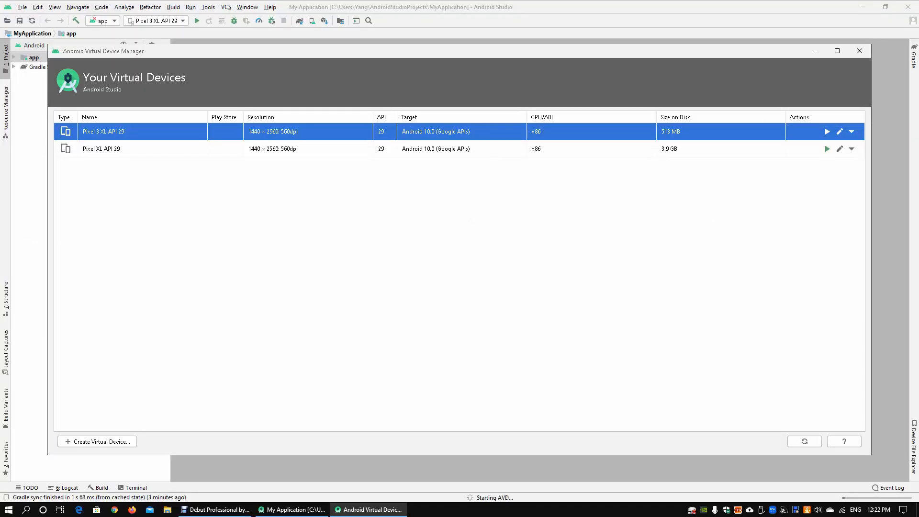
- Launch the Pixel 3 XL API 29 emulator and boot it to the home screen
left_click(827, 131)
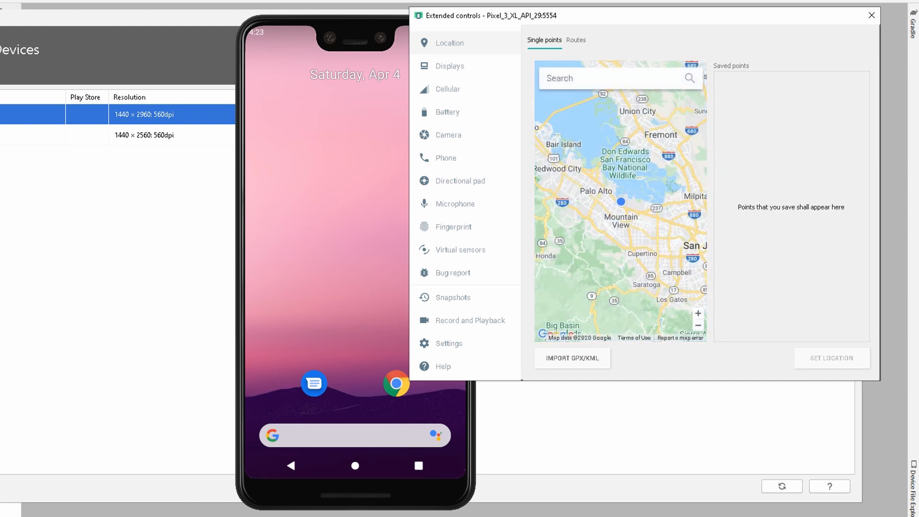
- Search 'singh' on the location map, pin Singapore, then view the Displays section
left_click(609, 77)
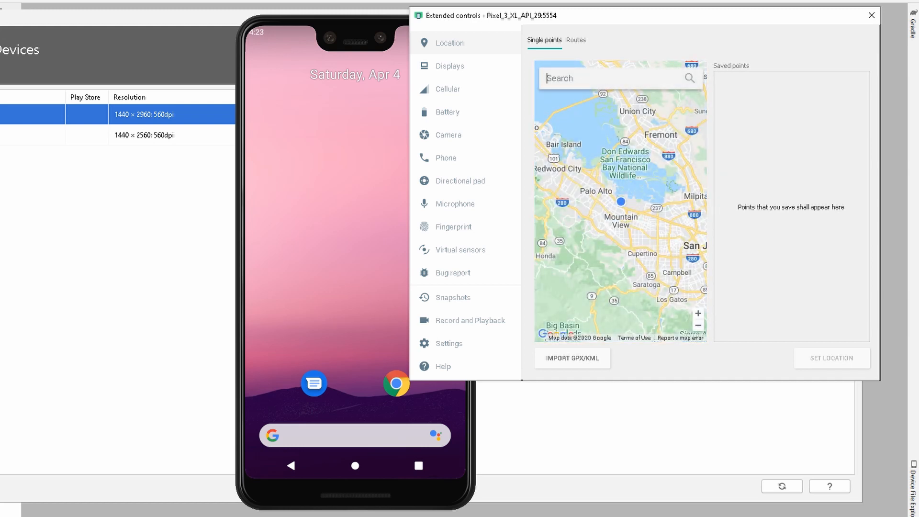
type("singh")
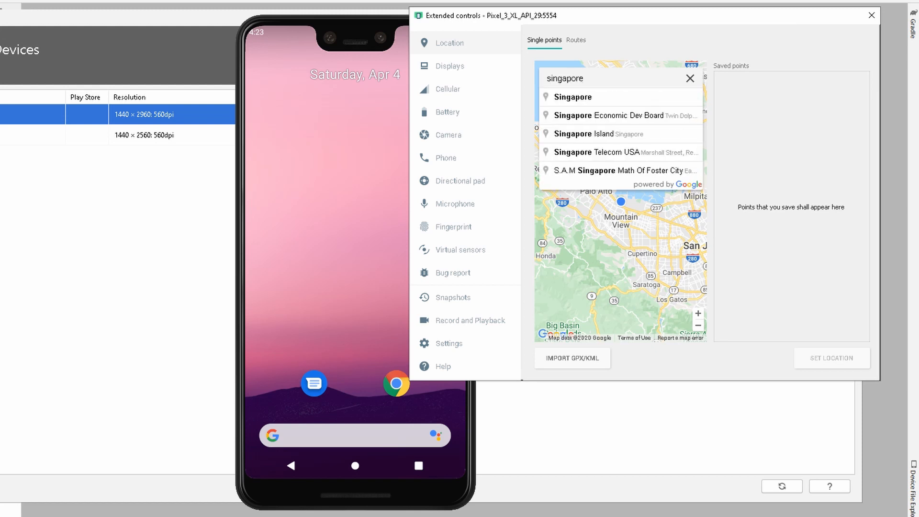
left_click(572, 97)
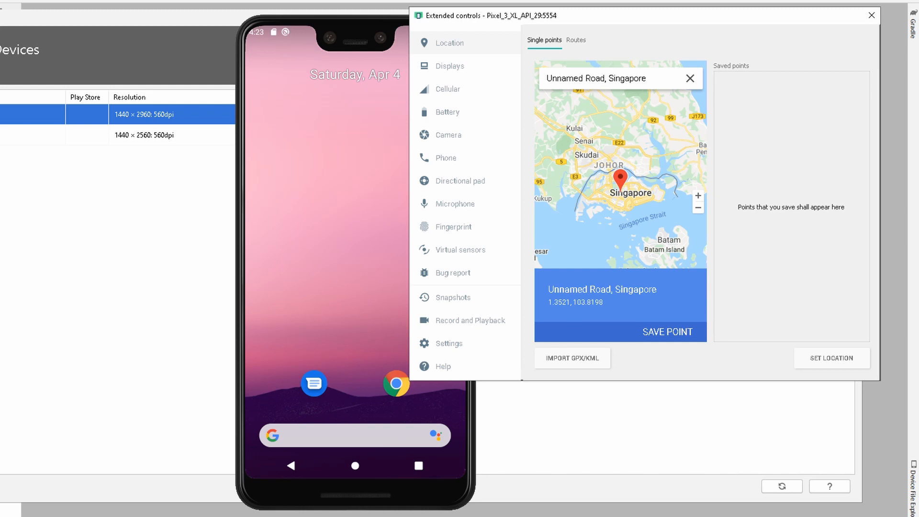
left_click(450, 66)
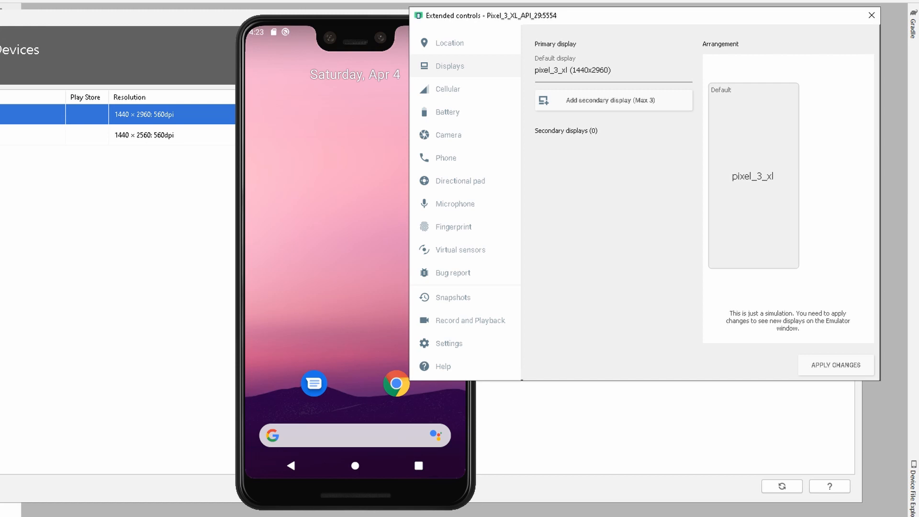
- Set cellular signal strength to Great and move on to the Battery section
left_click(448, 89)
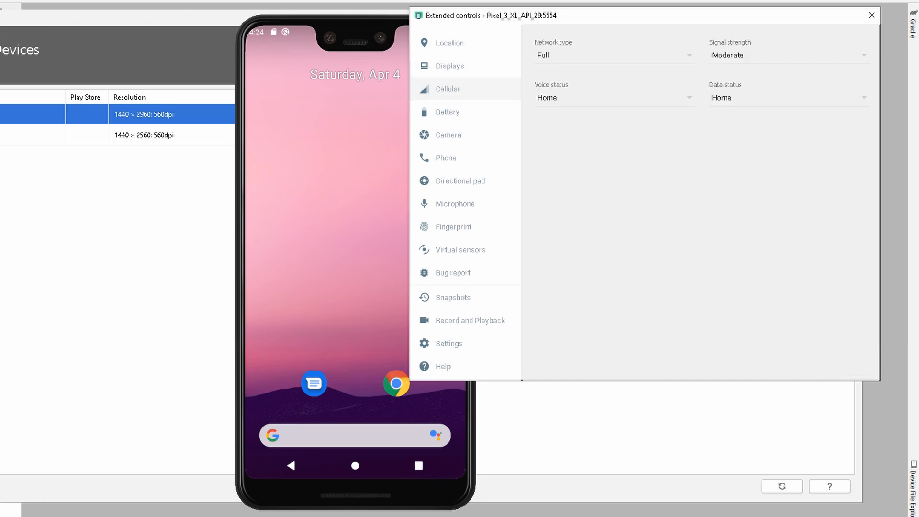
left_click(613, 54)
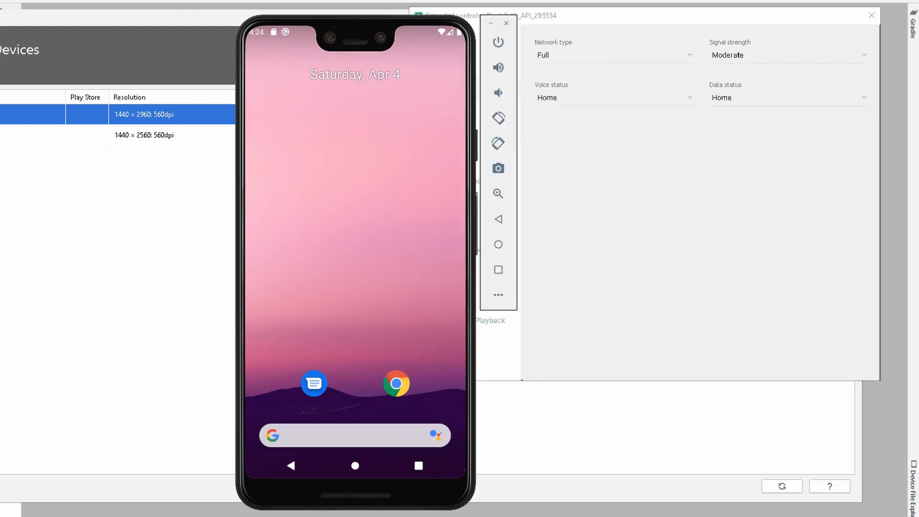
left_click(789, 55)
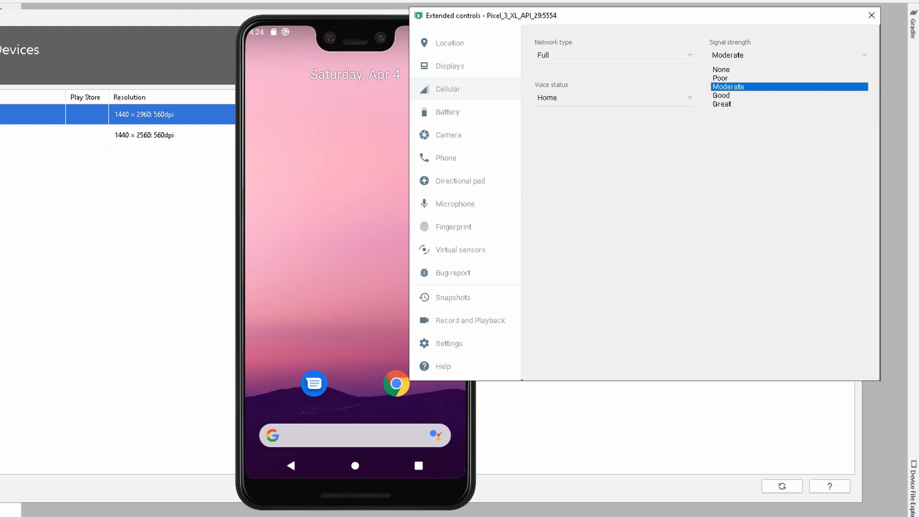
left_click(729, 86)
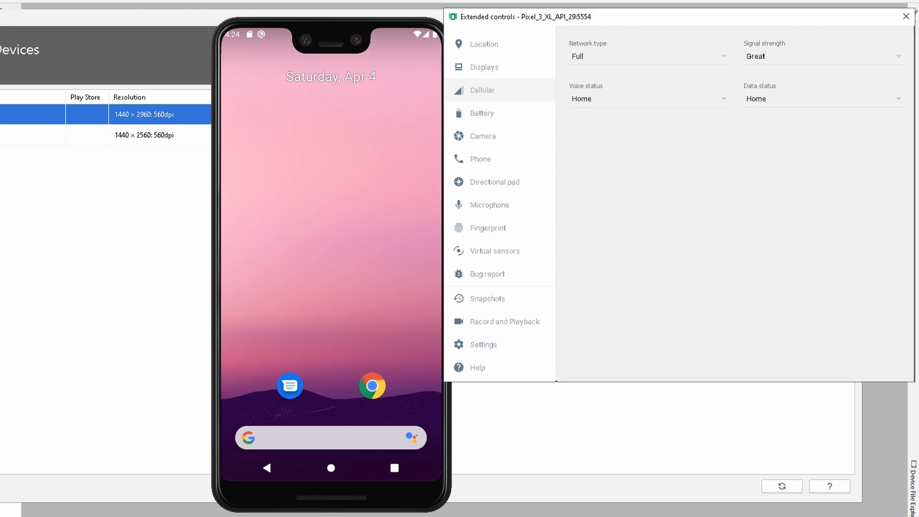
left_click(481, 113)
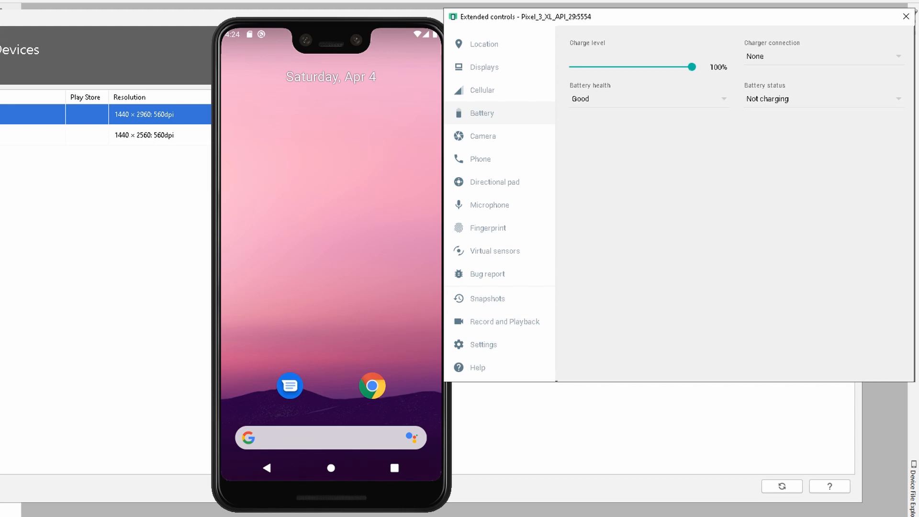
- Browse the Camera, Phone, Directional pad, Microphone, Fingerprint and Virtual sensors sections
left_click(483, 135)
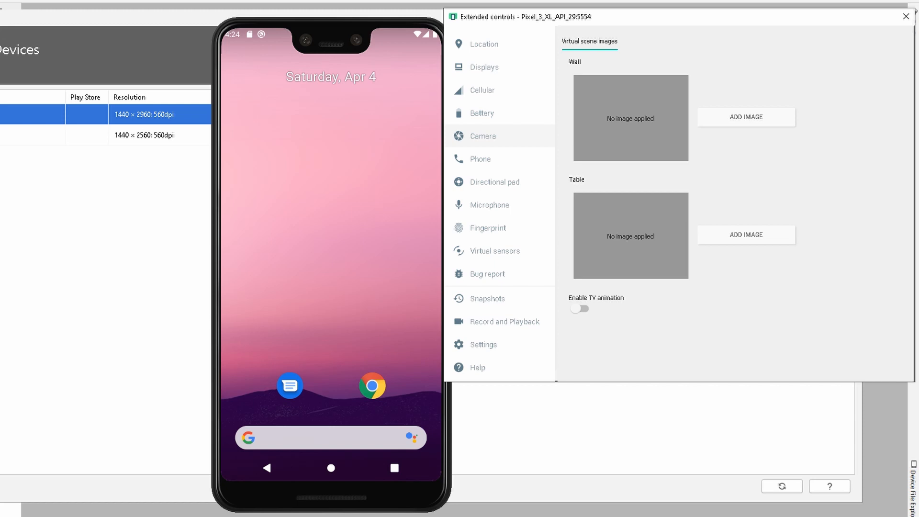
left_click(480, 159)
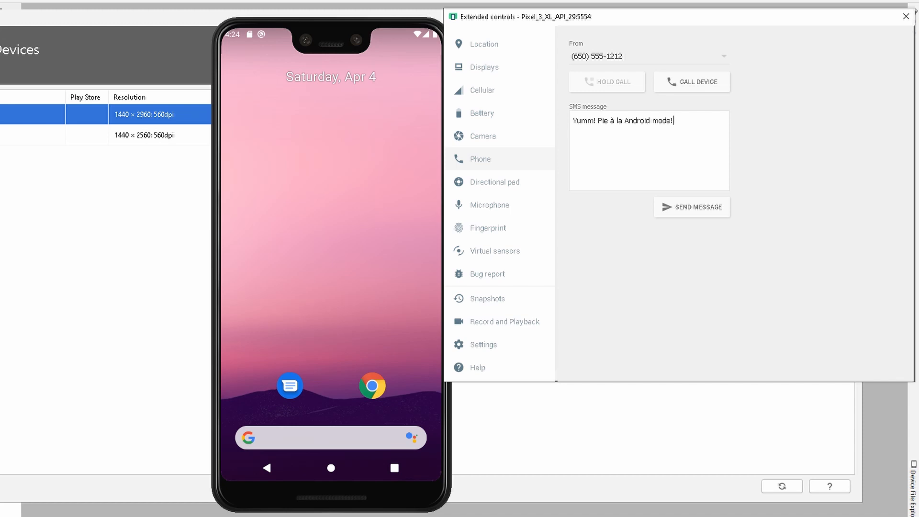
left_click(494, 182)
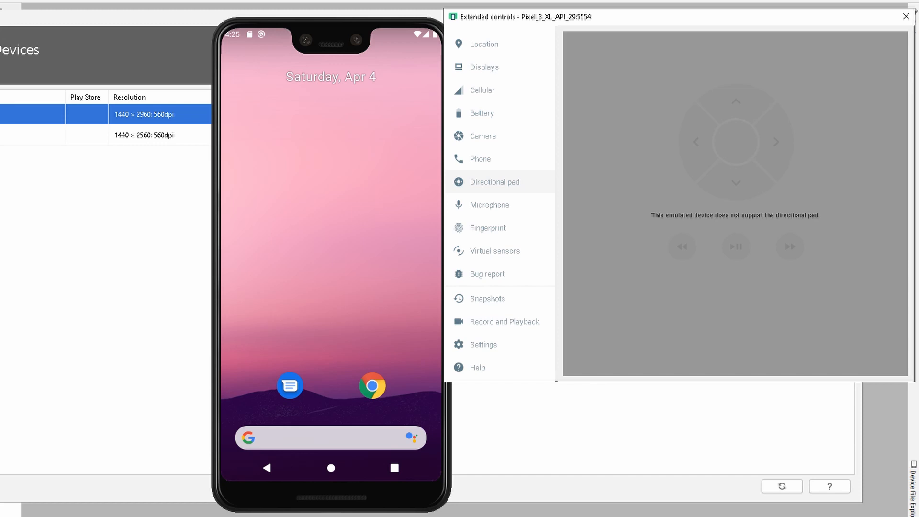
left_click(489, 205)
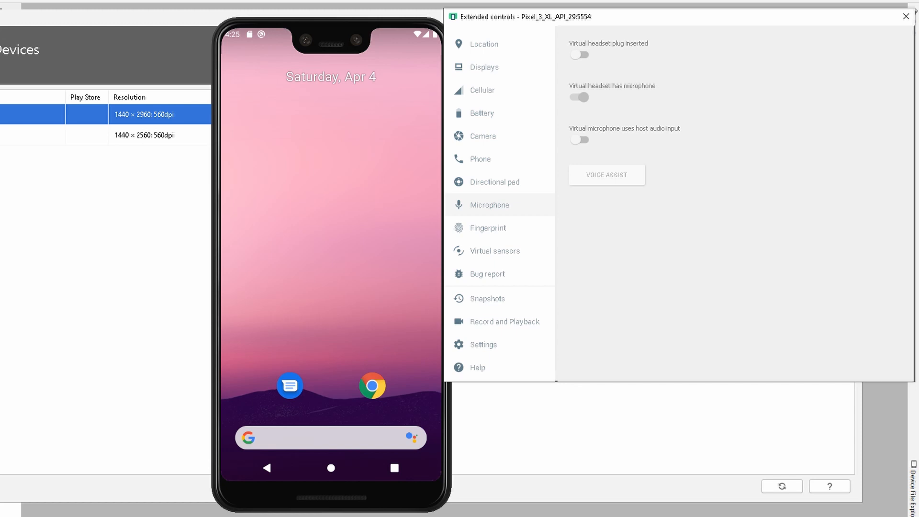
left_click(487, 228)
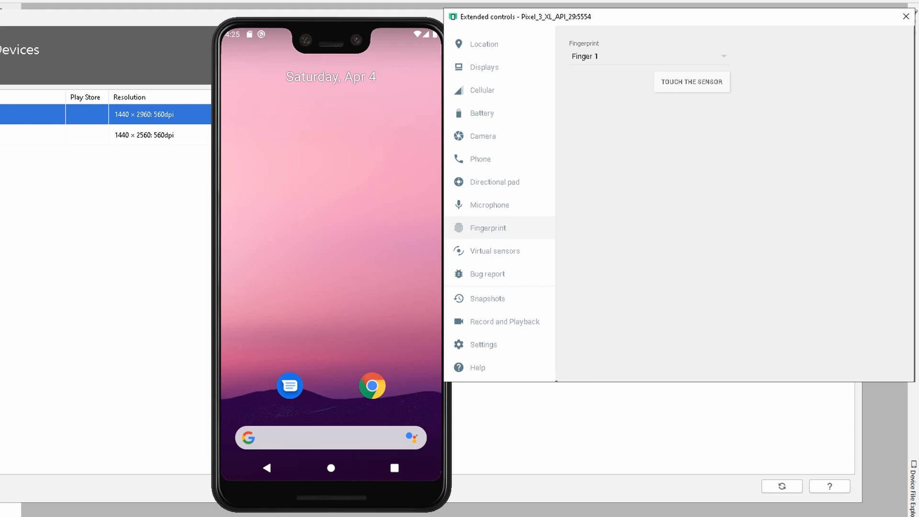
left_click(495, 251)
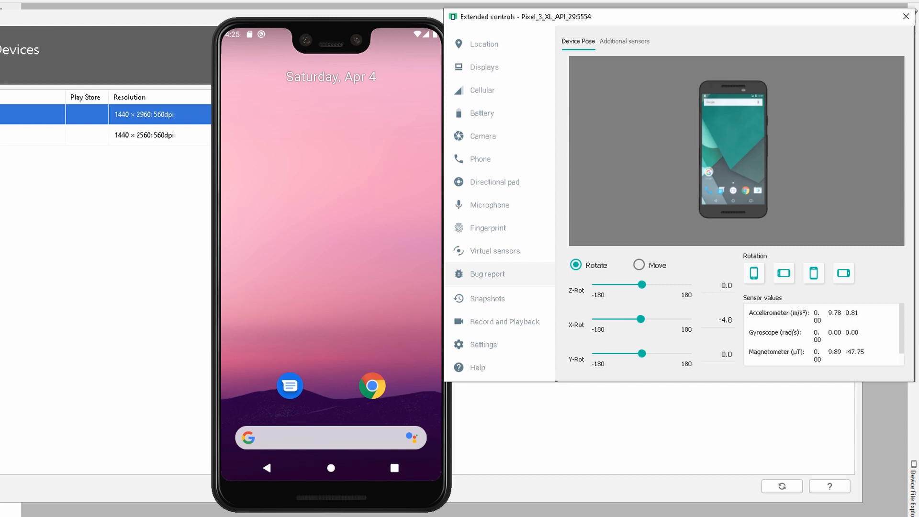
- View the Bug report section, dismiss its error, then show the Quickboot snapshot list
left_click(486, 274)
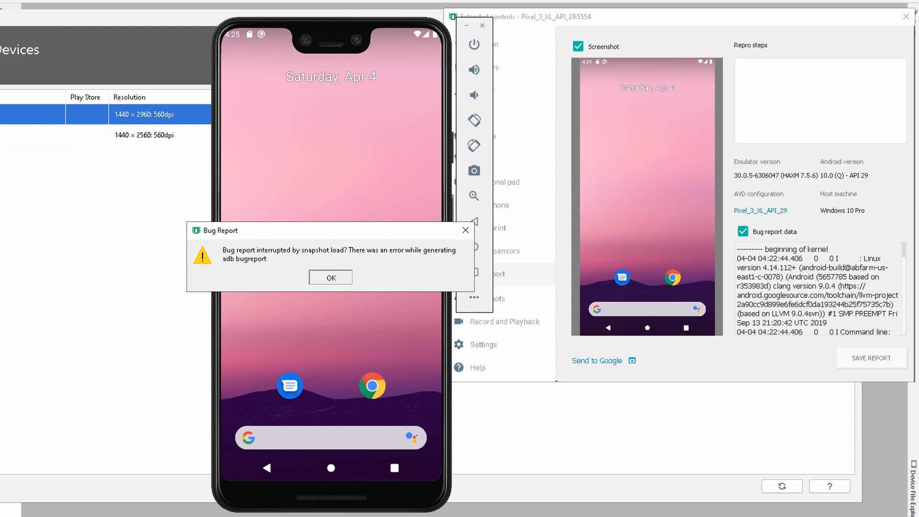
left_click(330, 277)
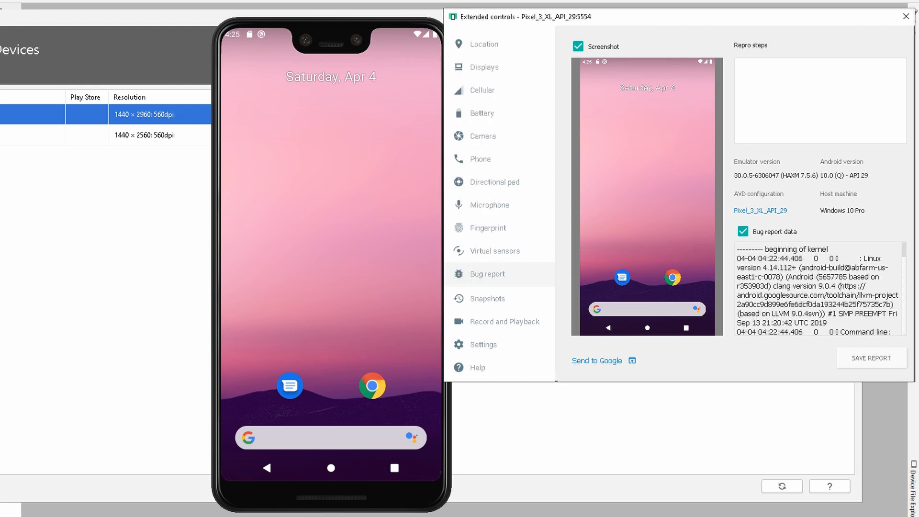
left_click(486, 298)
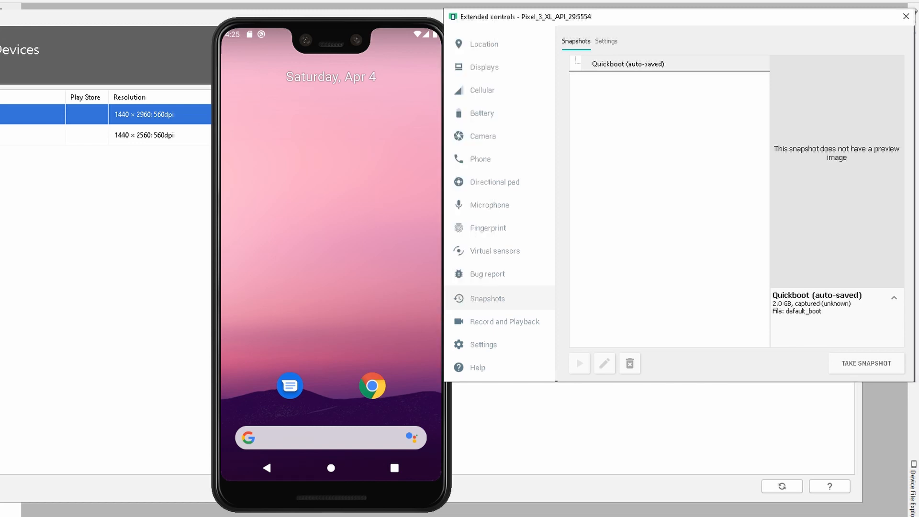
- Browse the Record and Playback and Settings sections, then close Extended controls
left_click(504, 321)
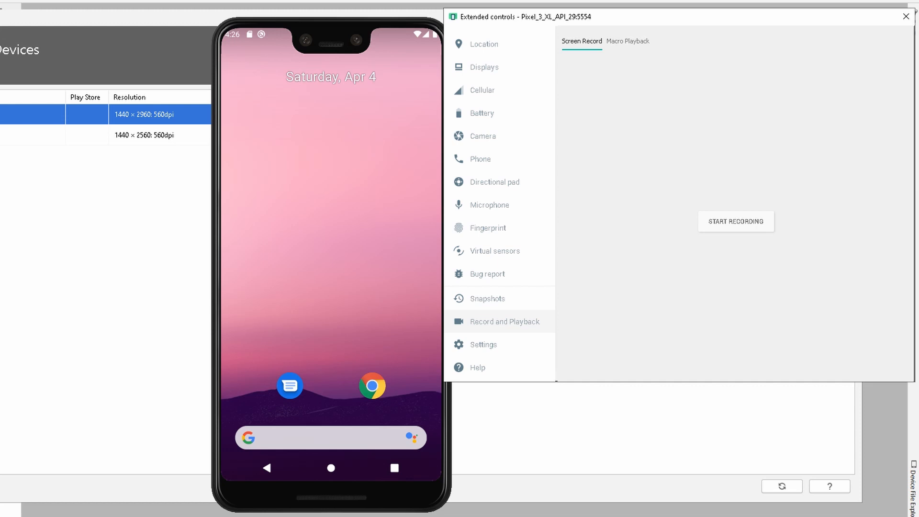
left_click(483, 345)
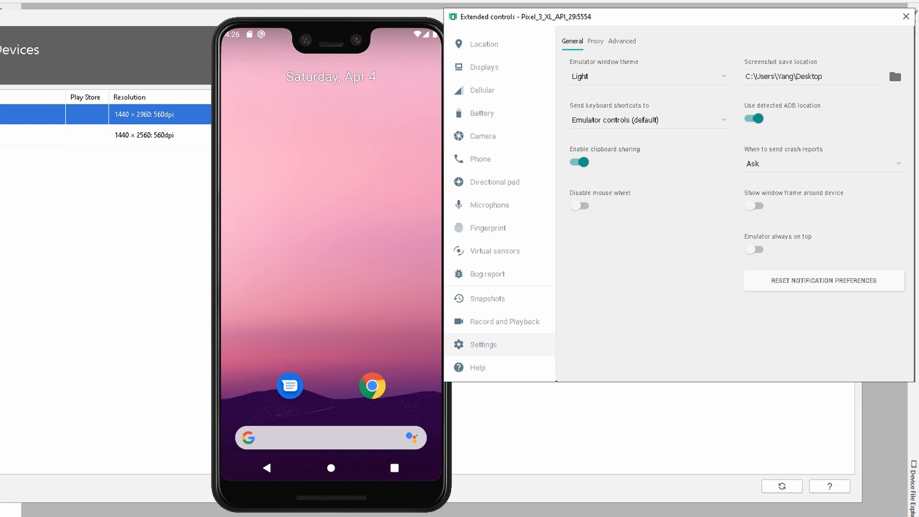
left_click(477, 368)
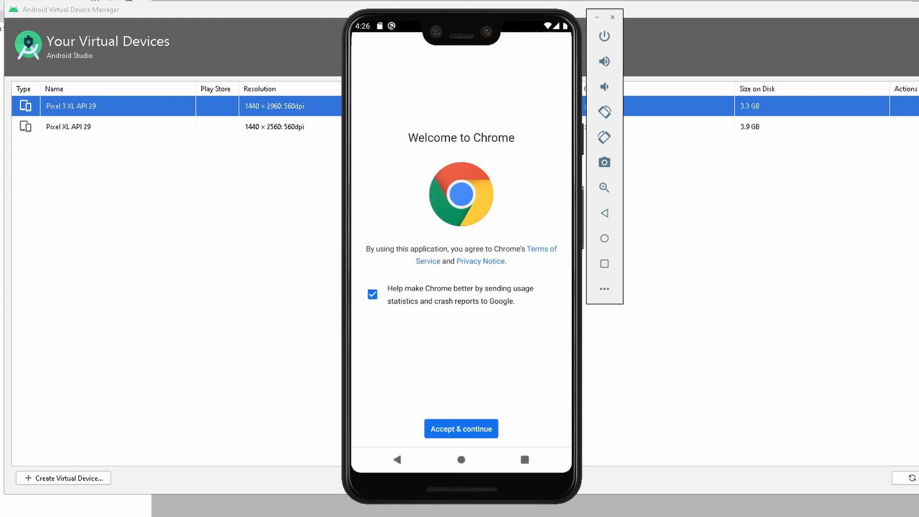
- Accept Chrome's terms and enter google.com in the address bar
left_click(461, 428)
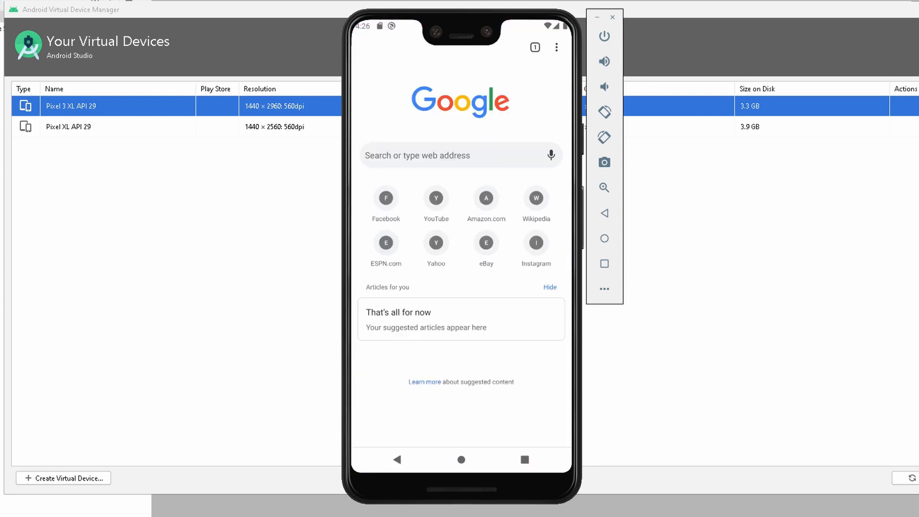
scroll("down", 3)
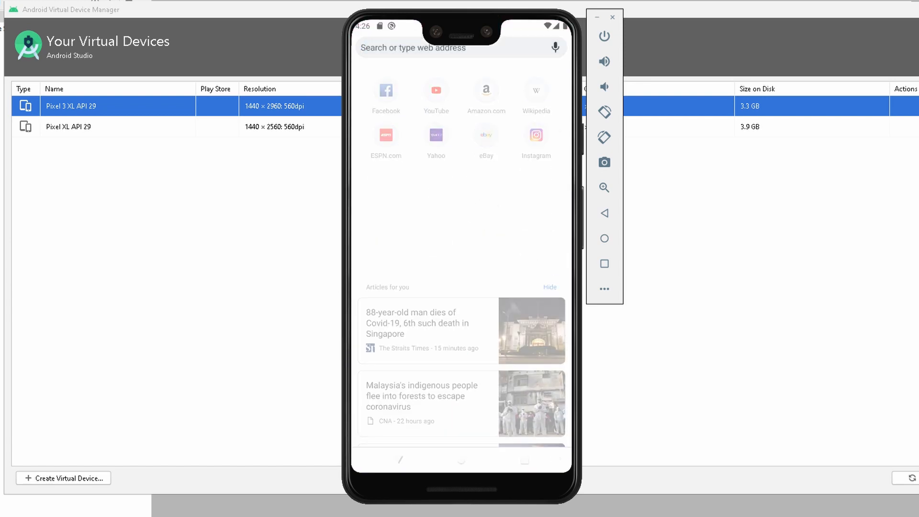
type("gii")
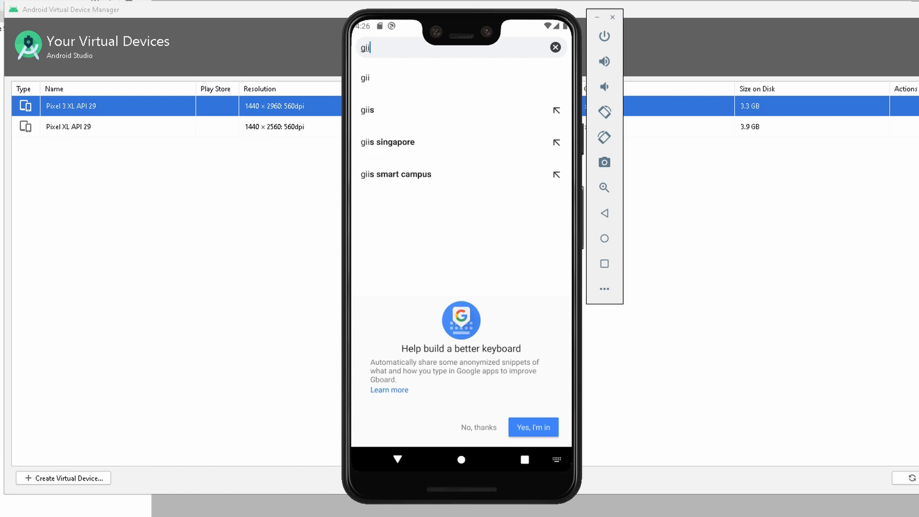
type("google.com")
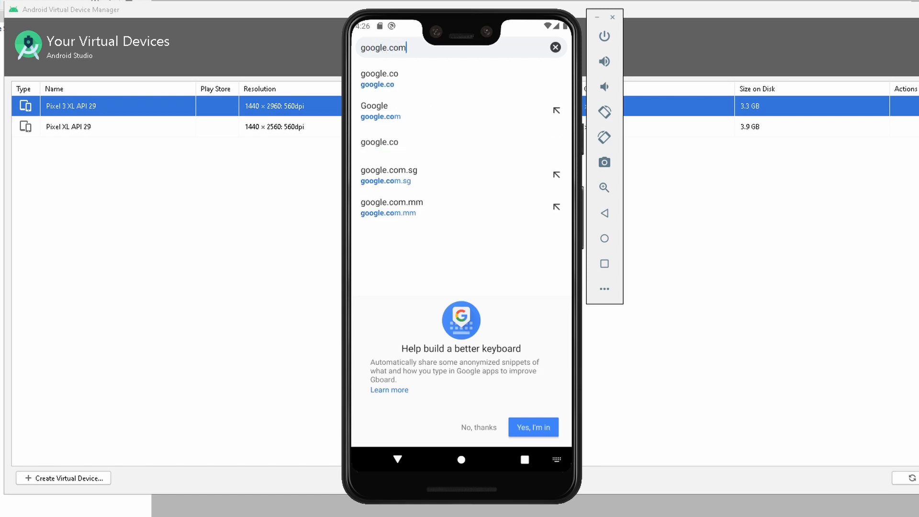